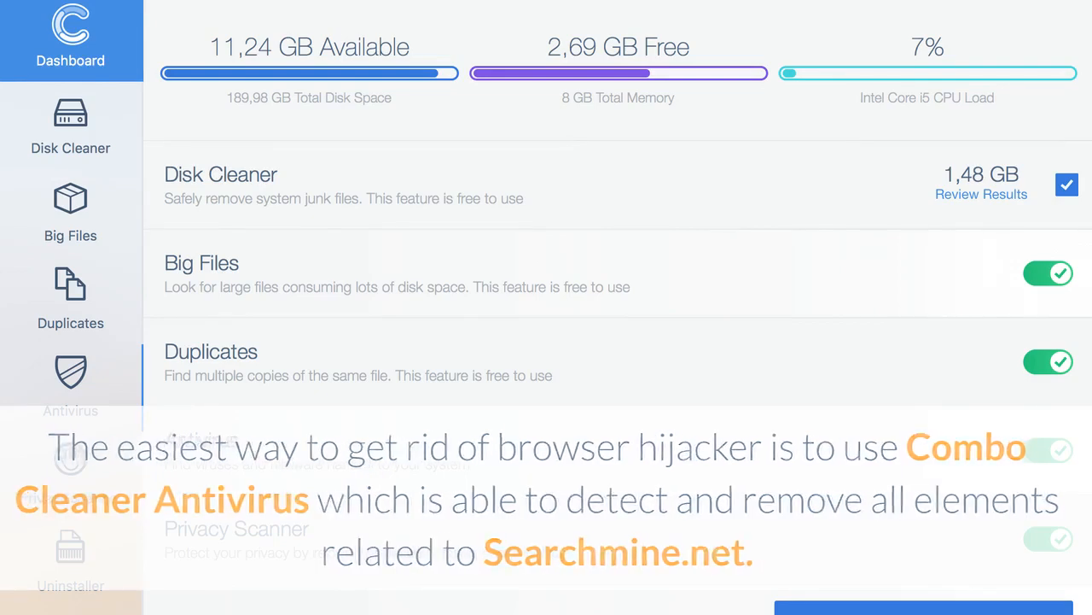
Step: Run a Full Scan from Combo Cleaner's Antivirus section
left_click(72, 384)
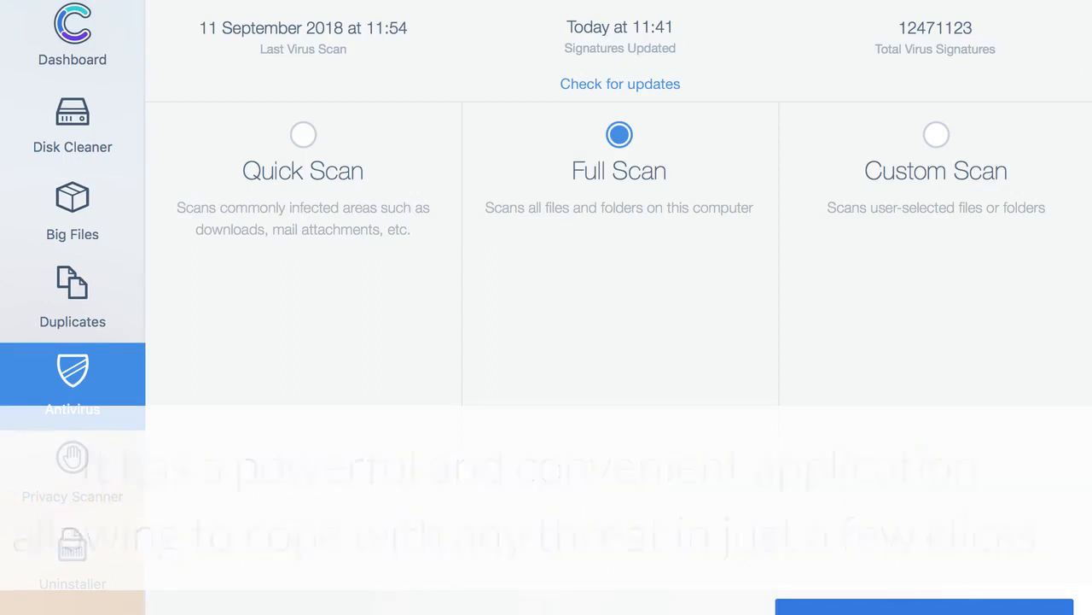
left_click(73, 38)
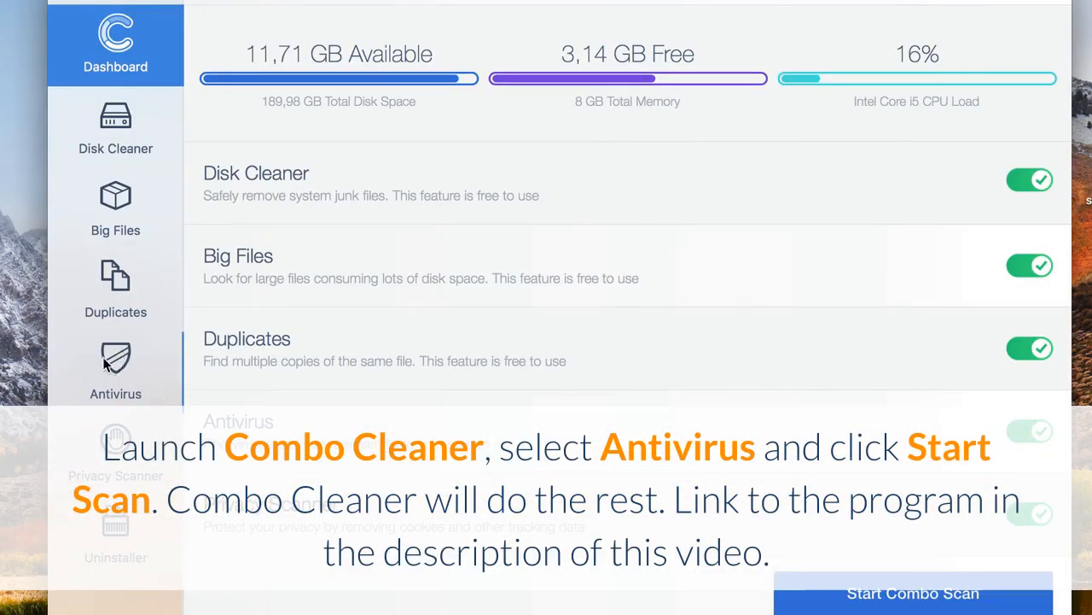
left_click(115, 367)
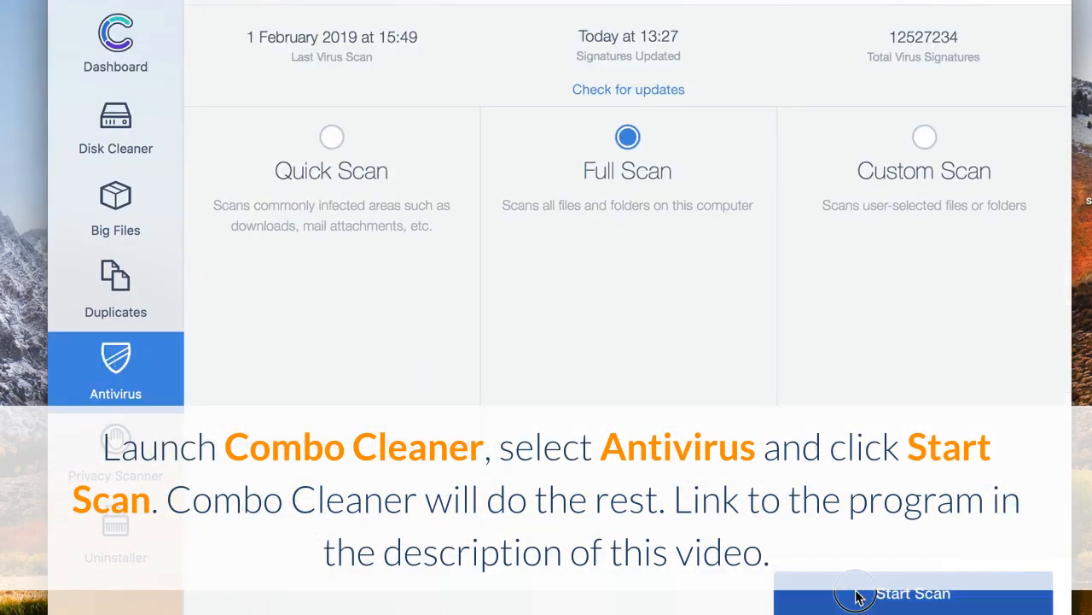
left_click(913, 592)
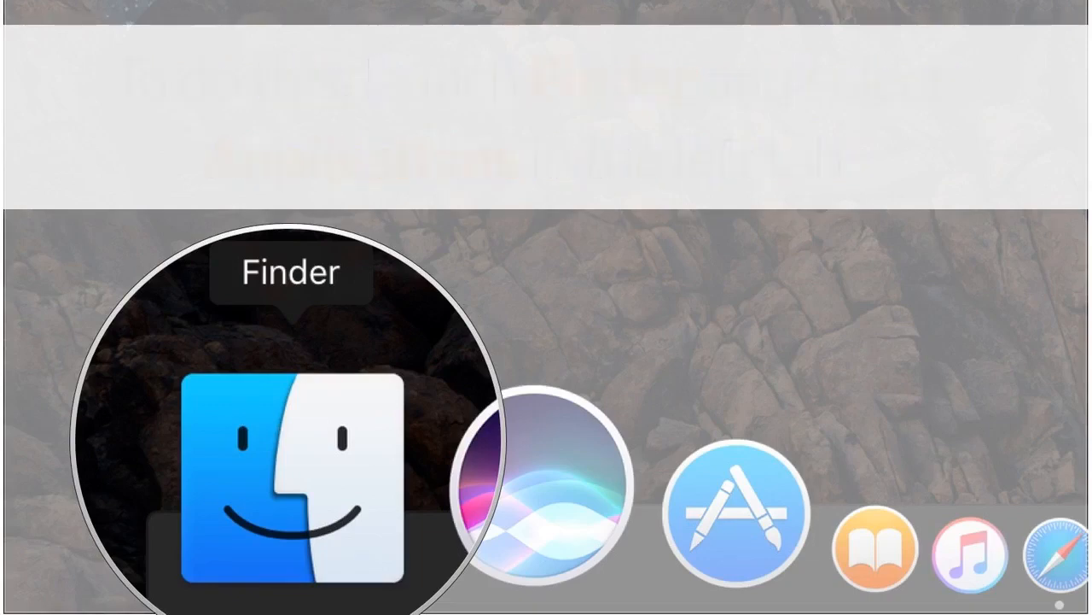
Step: Open Finder to the Applications folder to spot unknown apps
left_click(290, 478)
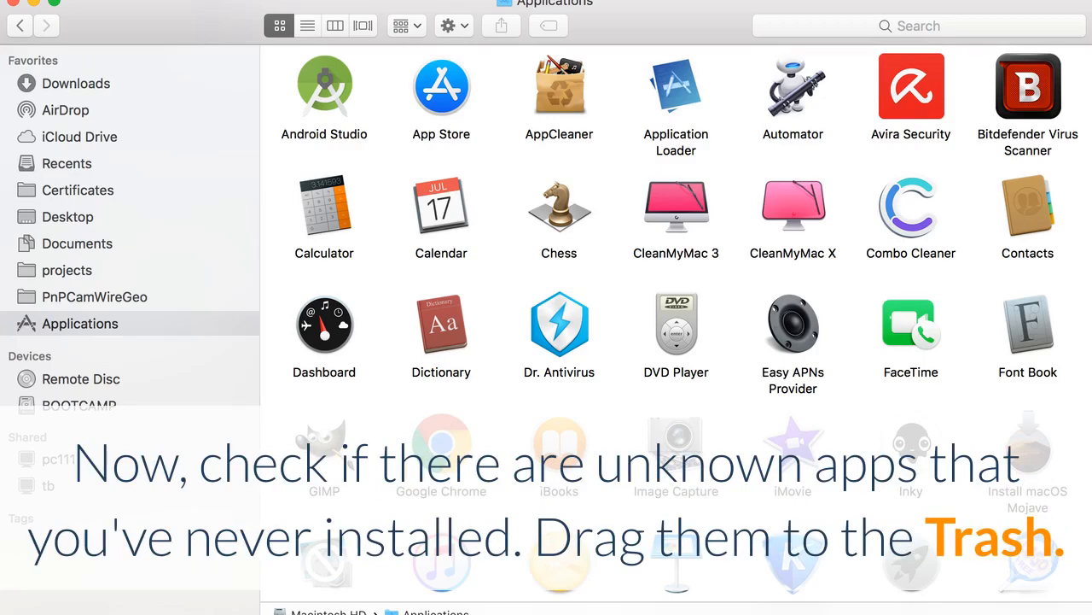
left_click(22, 18)
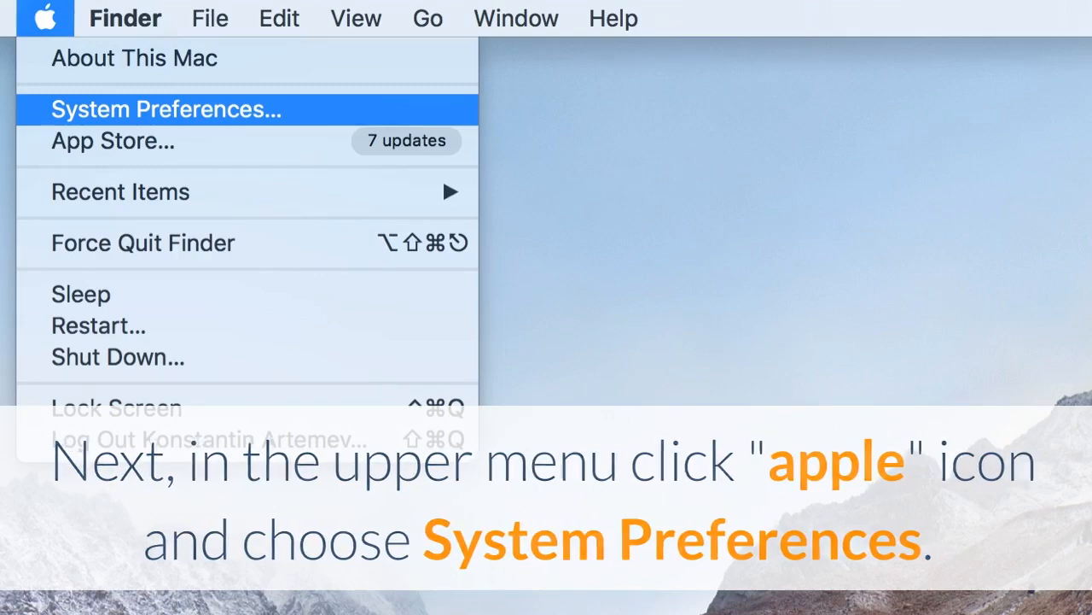
Step: Open System Preferences, show all panes, and select Profiles
left_click(166, 108)
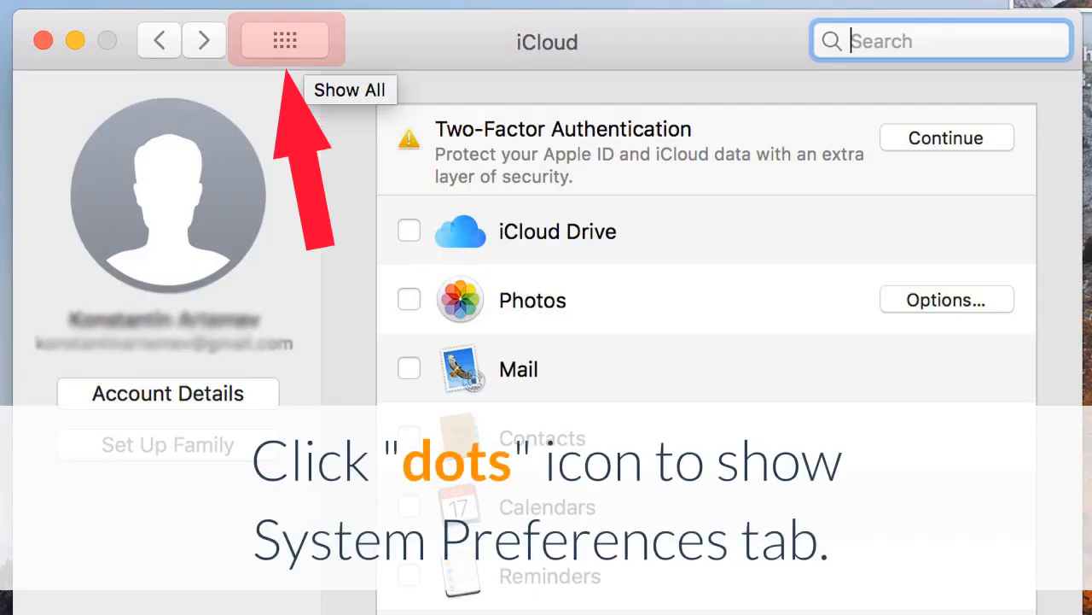
left_click(285, 40)
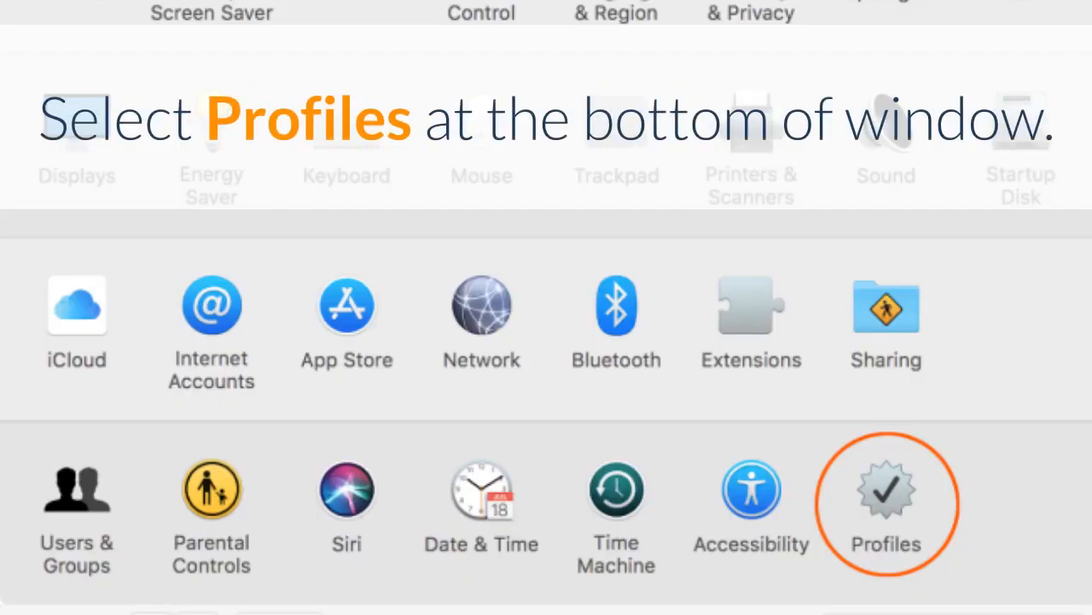
left_click(886, 490)
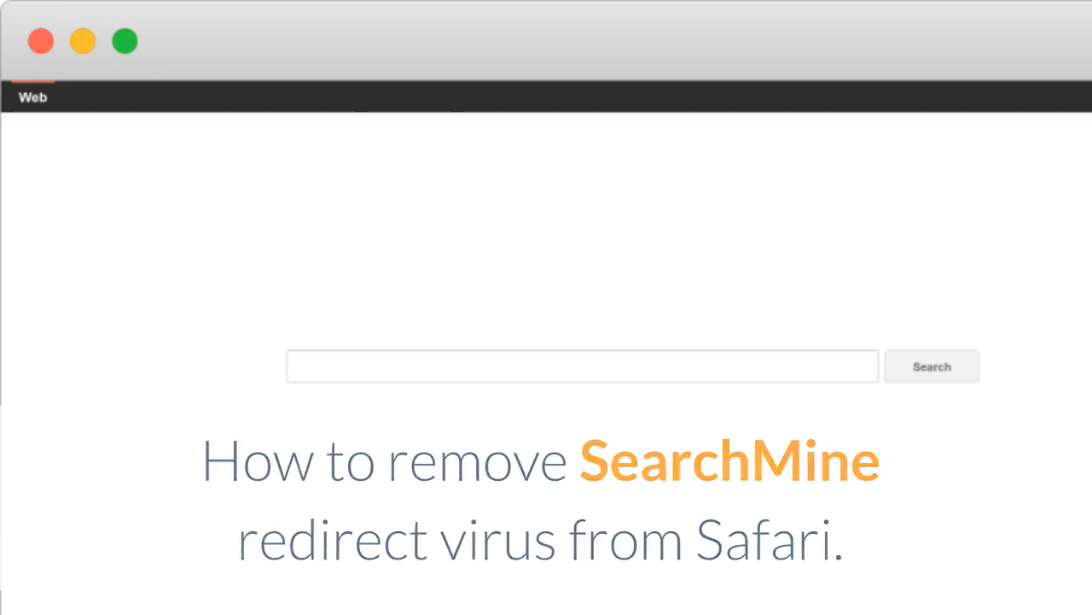
Step: Uninstall the suspicious SearchMine extension from Safari's Preferences Extensions list
left_click(39, 14)
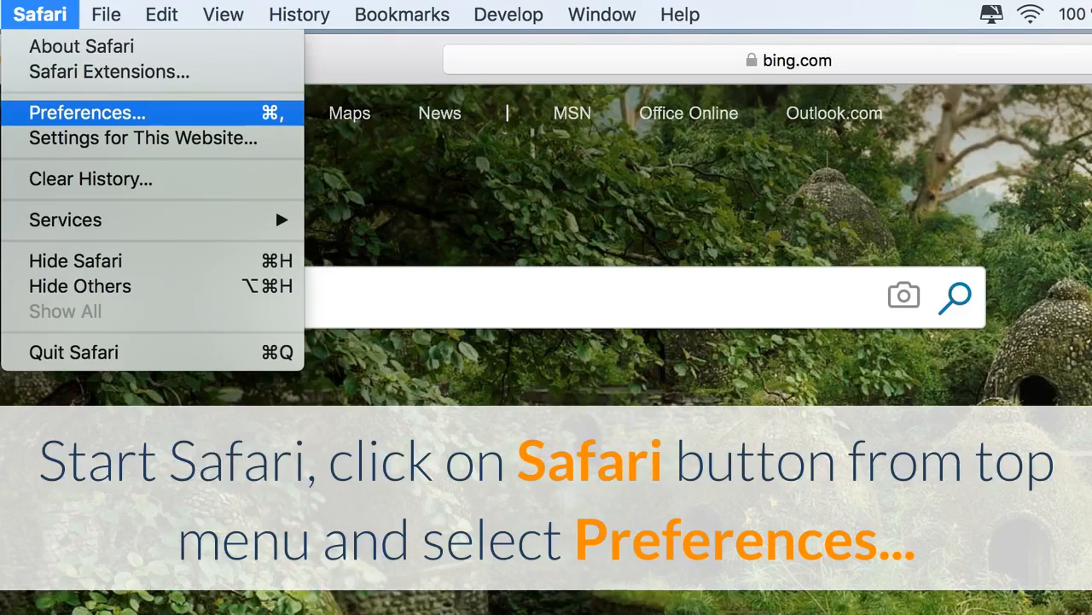
left_click(87, 112)
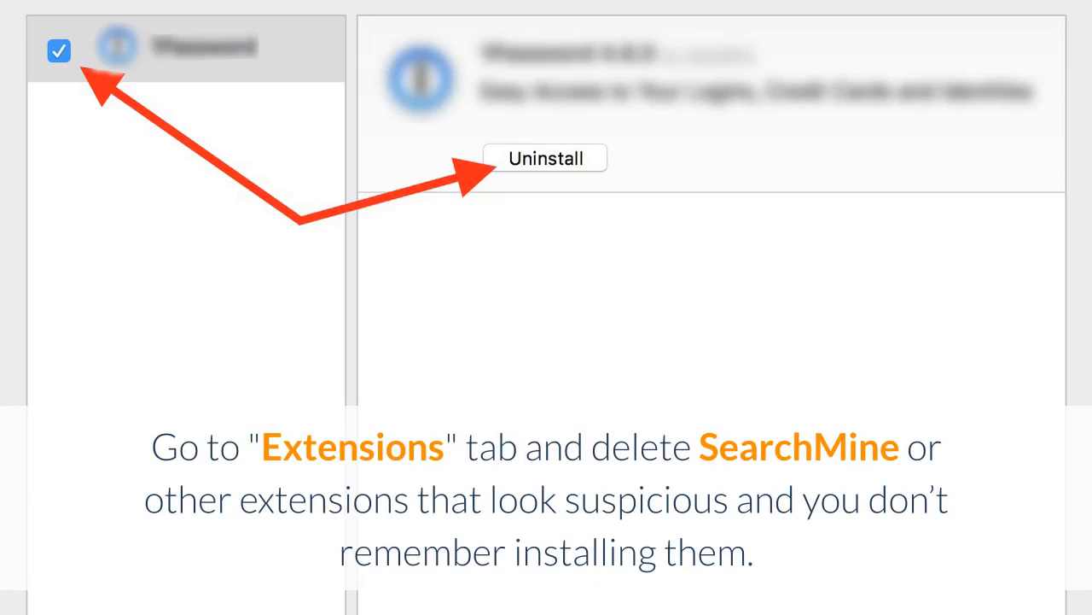
left_click(169, 111)
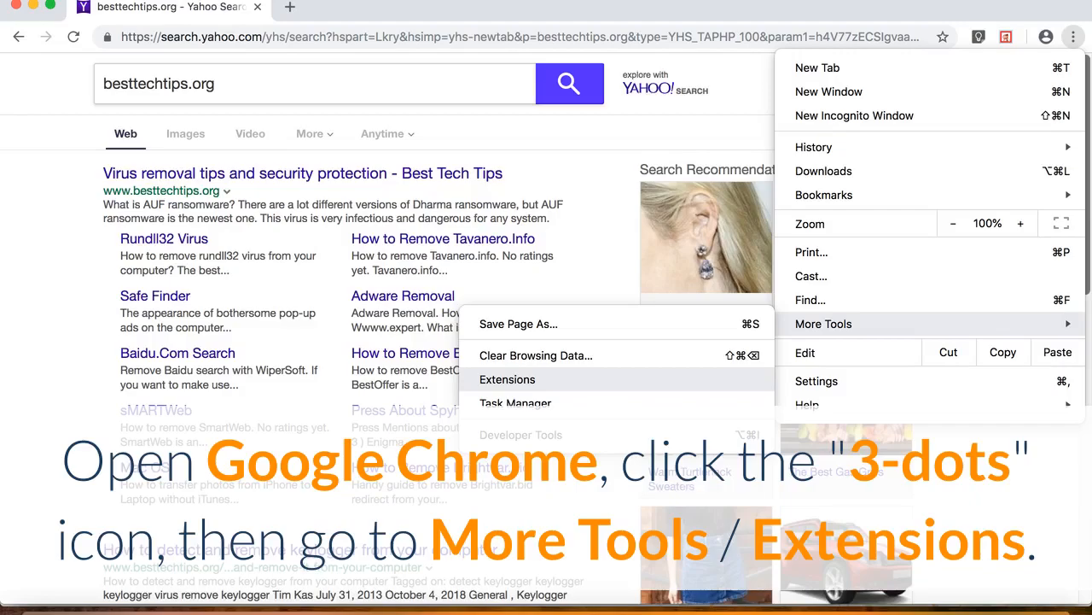
Step: Remove the Tapufind New Tab extension and check Chrome's default search engine
left_click(507, 379)
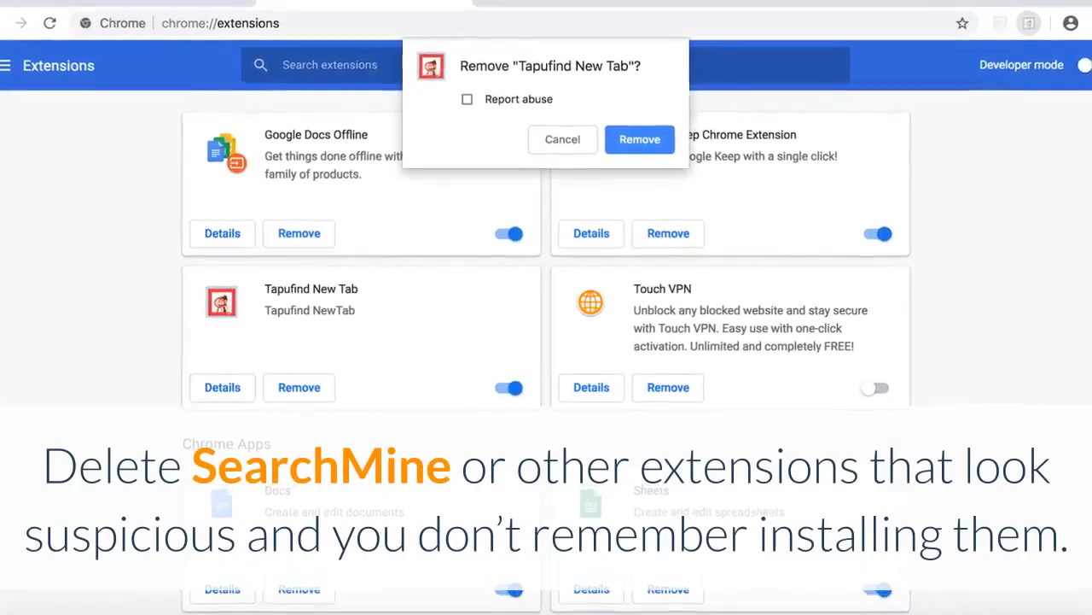
scroll("down", 3)
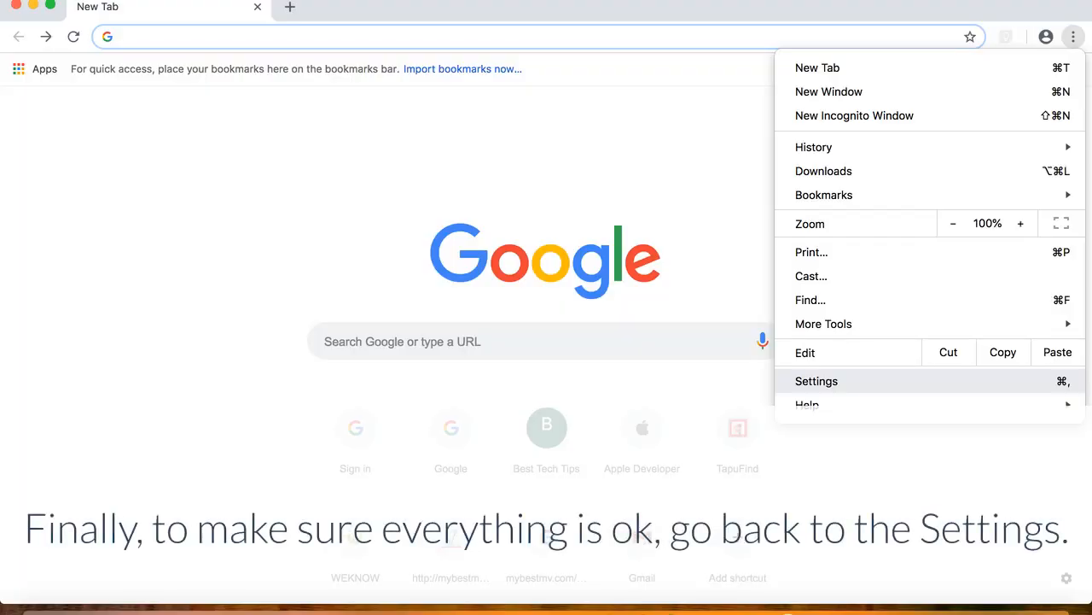
left_click(817, 381)
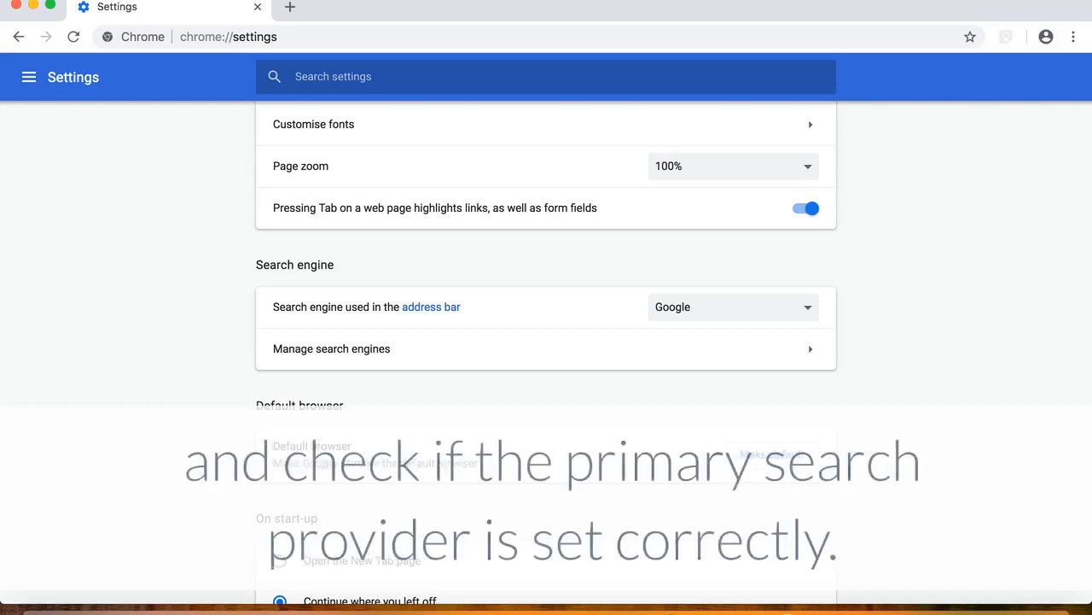